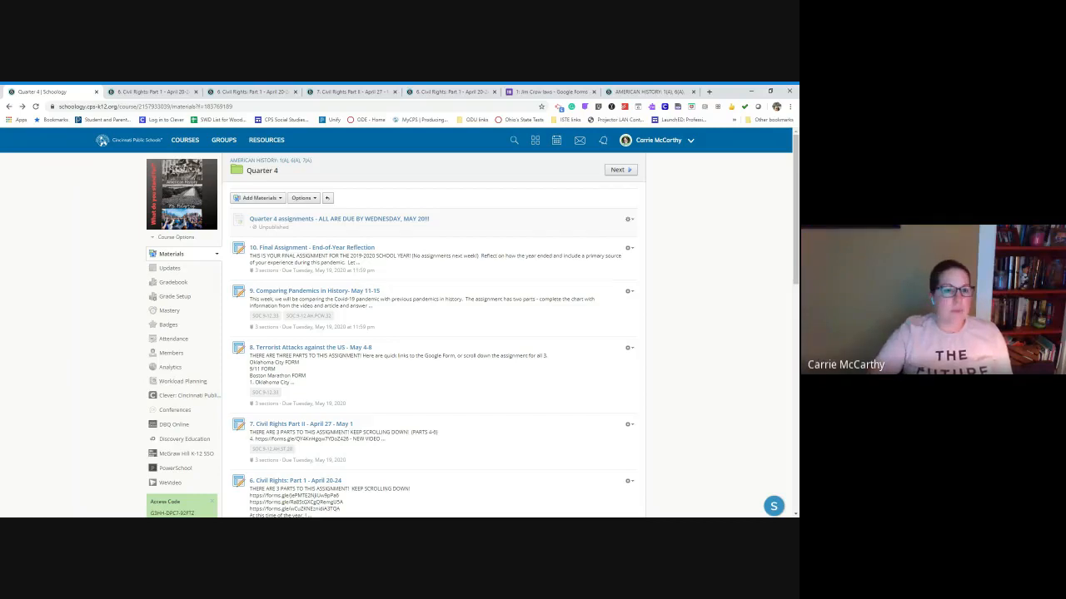
Open the '6. Civil Rights: Part 1 - April 20-24' assignment from the Quarter 4 materials.
left_click(294, 479)
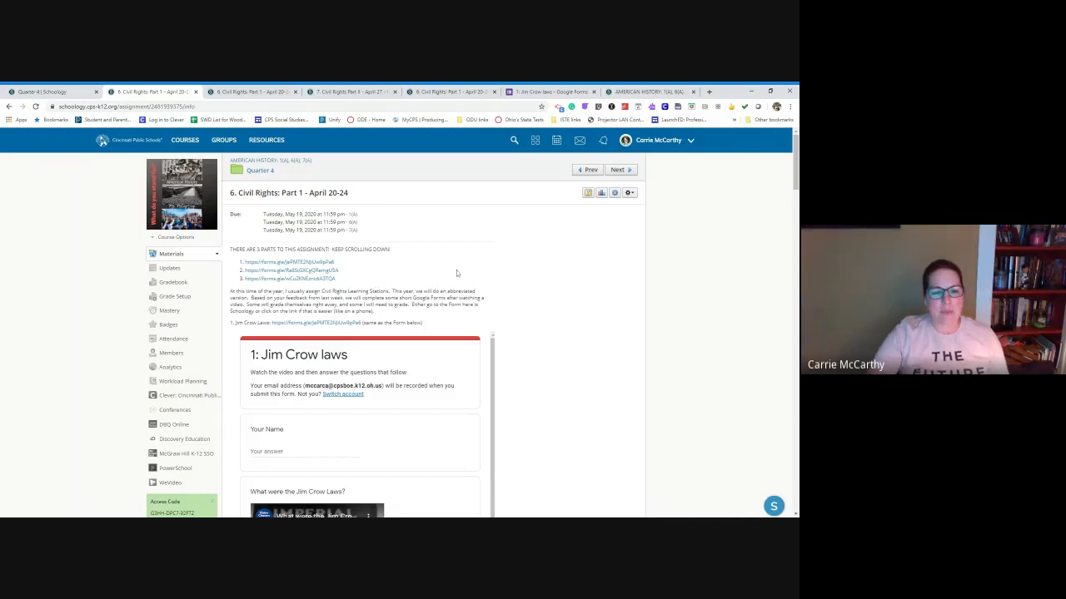
mouse_move(413, 281)
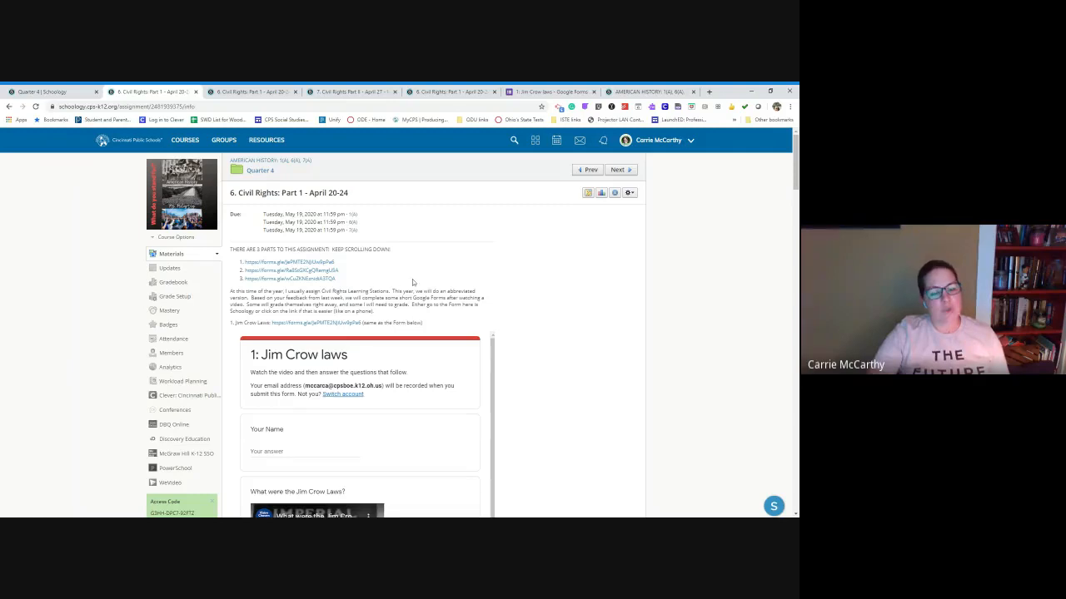
mouse_move(423, 270)
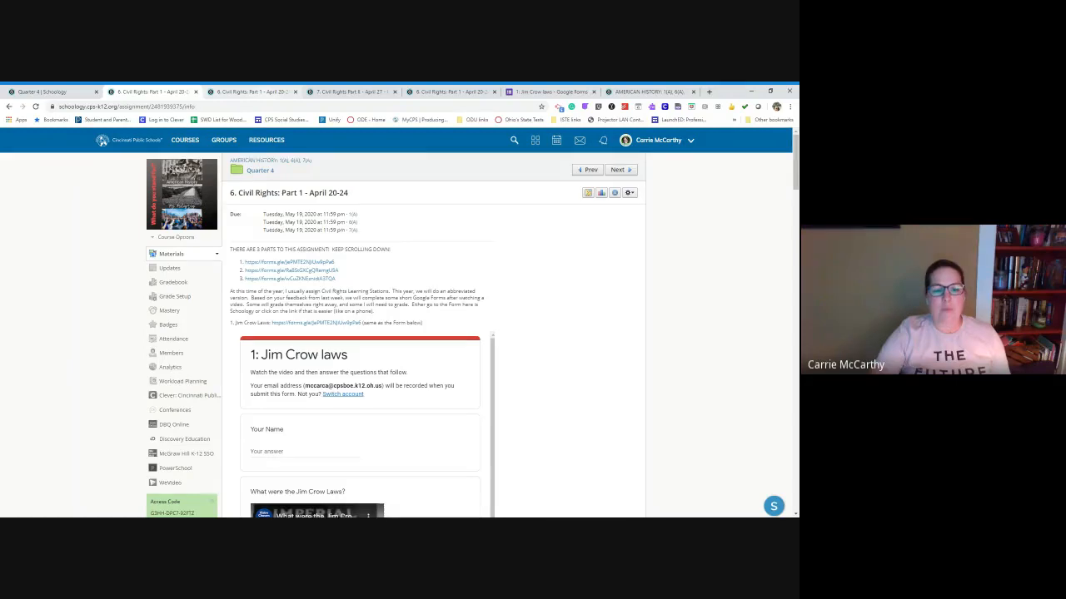
scroll("down", 3)
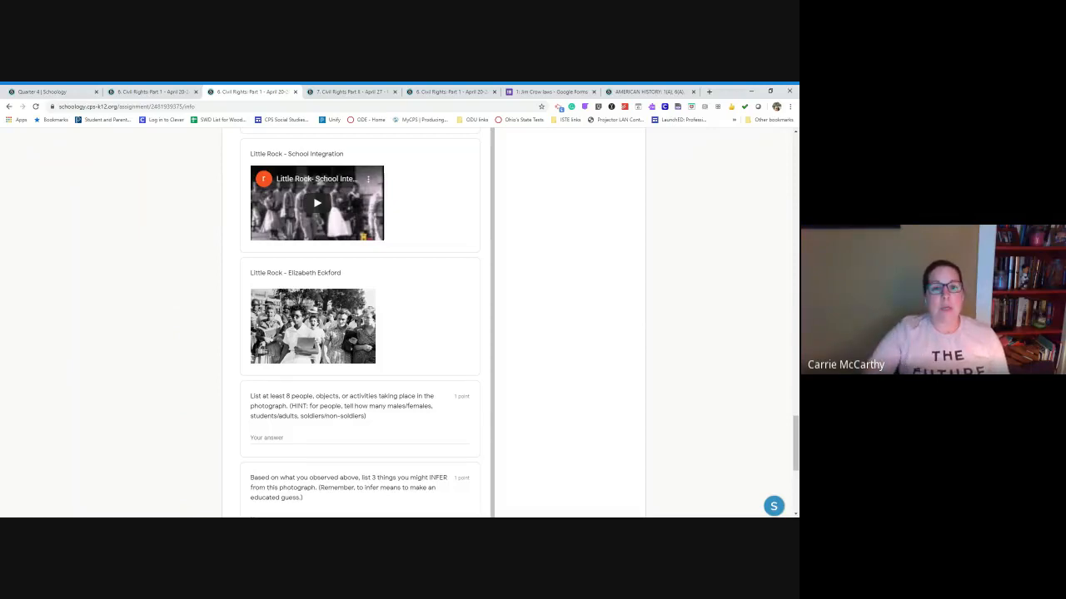
Edit the assignment and choose Insert Content > Image/Media > From the Web > Media, then switch to the form.
left_click(353, 92)
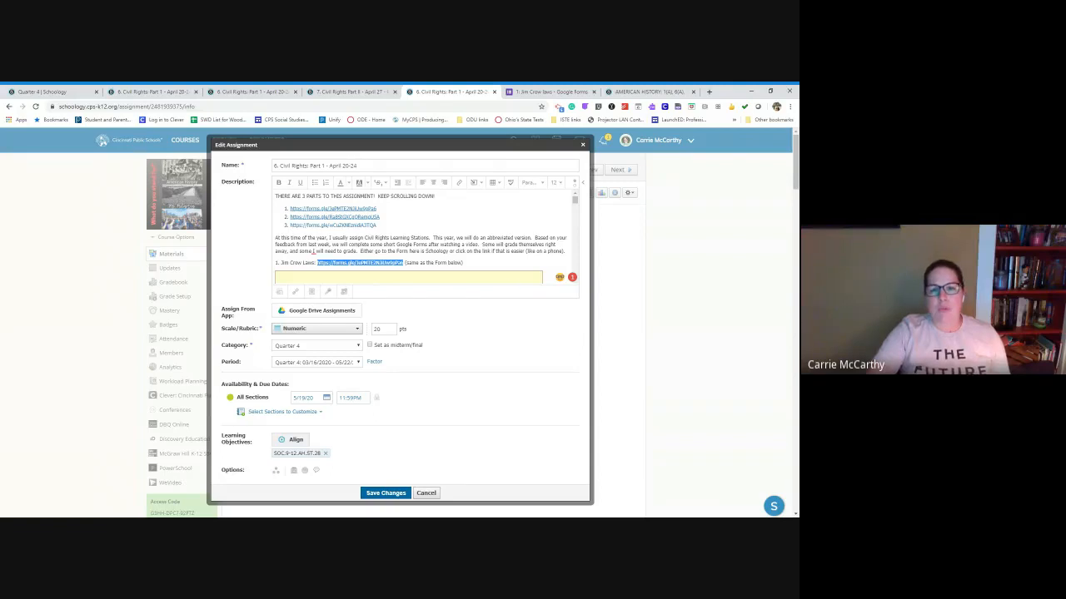
mouse_move(483, 185)
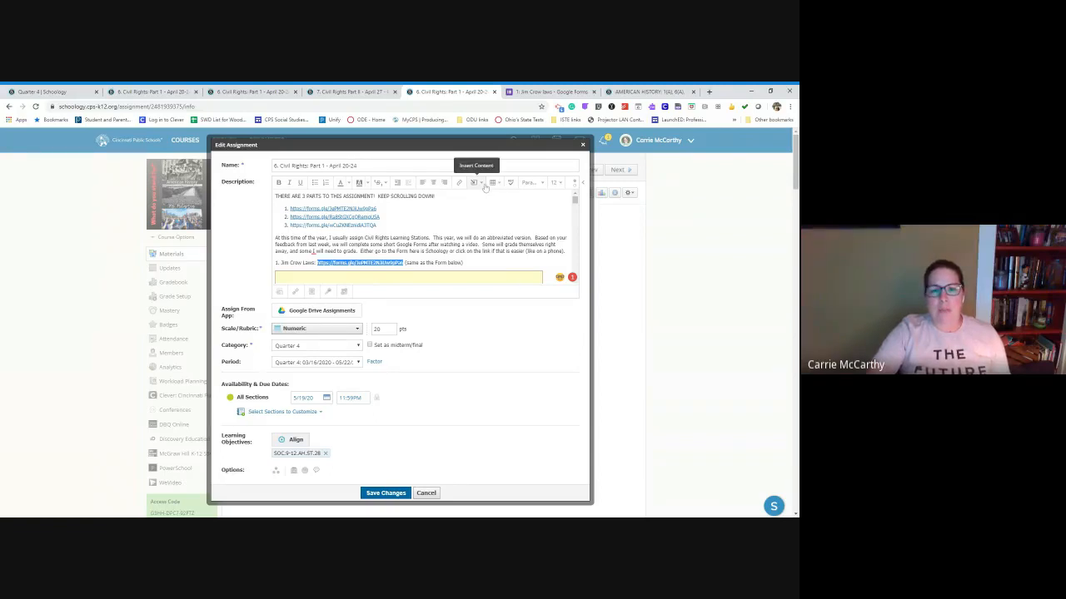
left_click(479, 182)
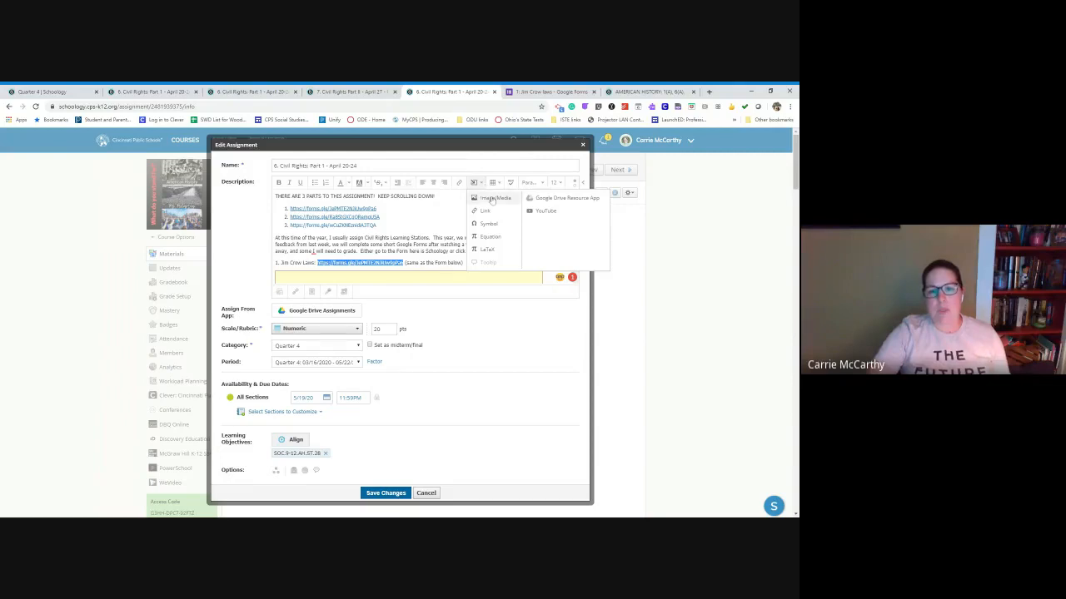
left_click(496, 198)
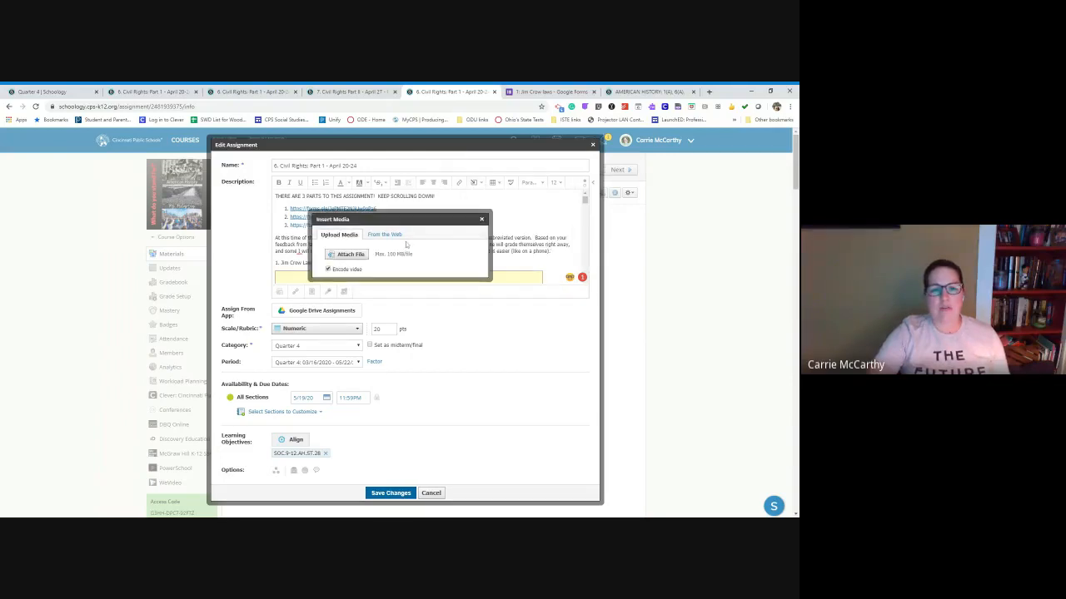
left_click(385, 233)
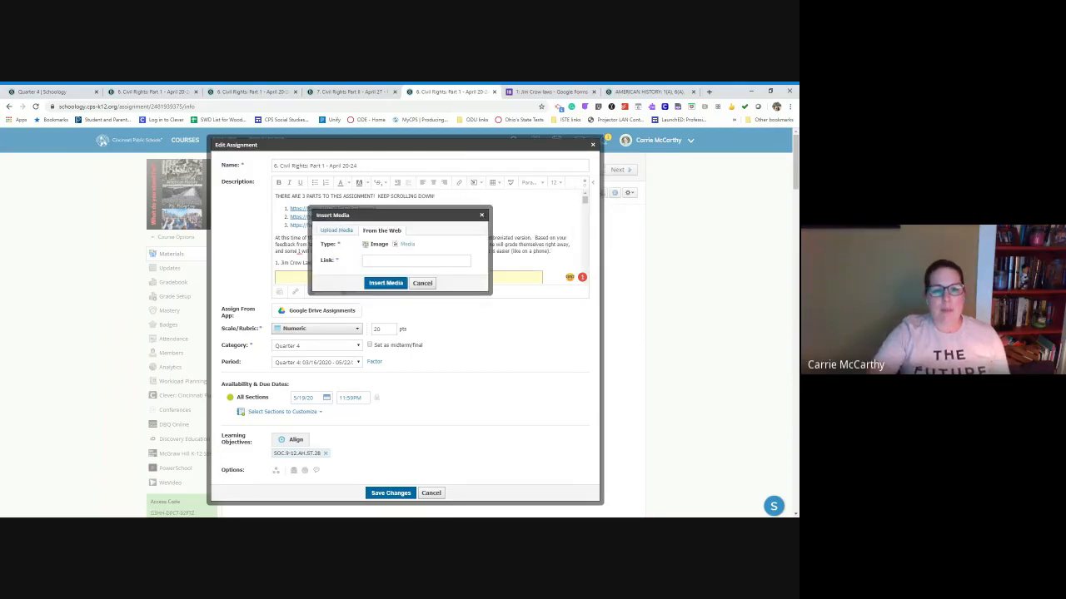
left_click(393, 244)
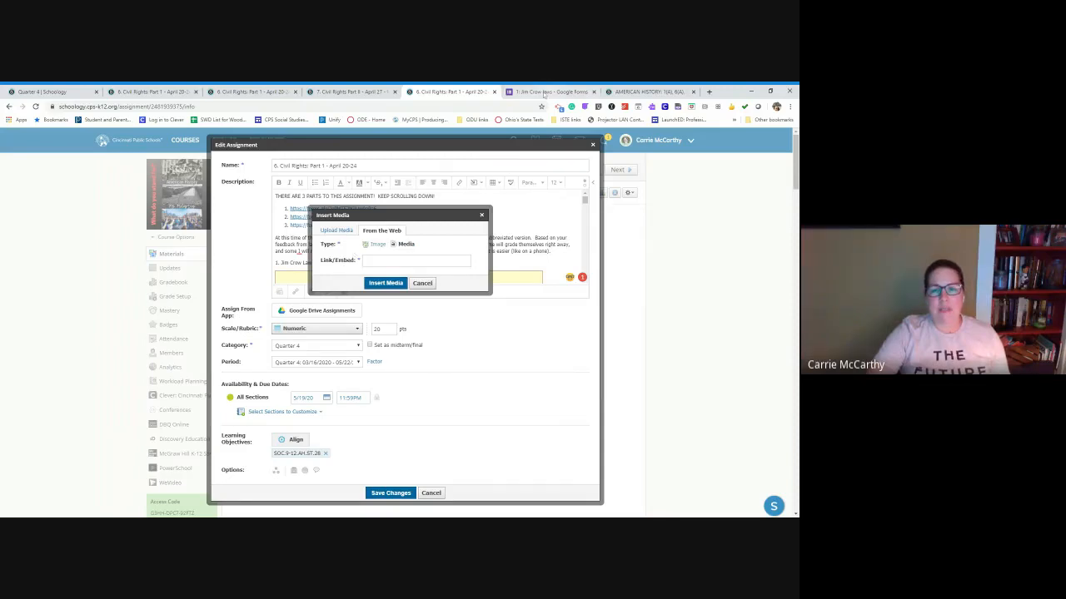
left_click(553, 91)
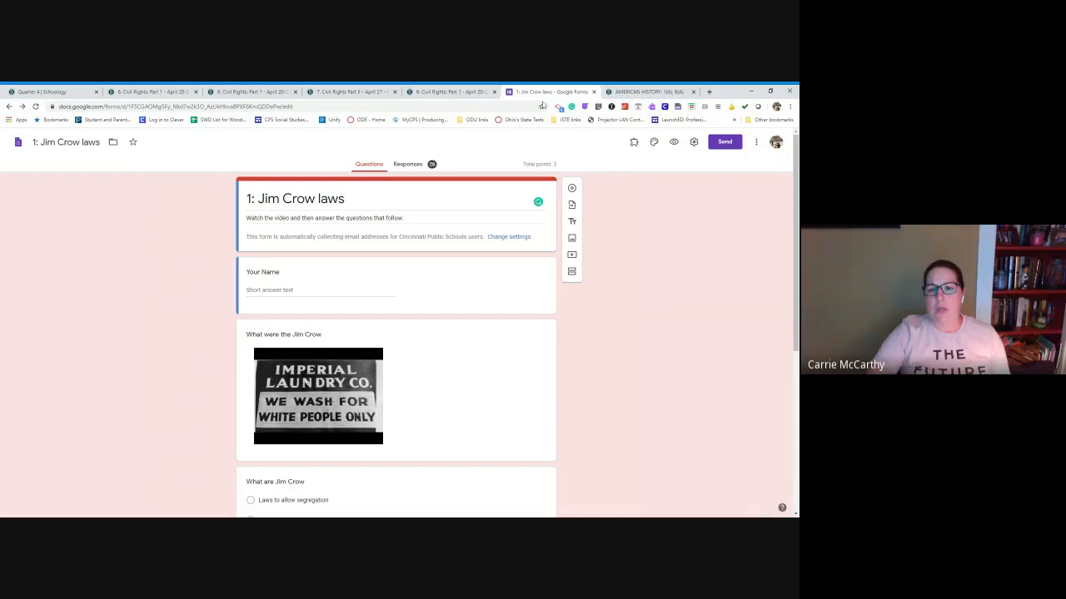
mouse_move(692, 141)
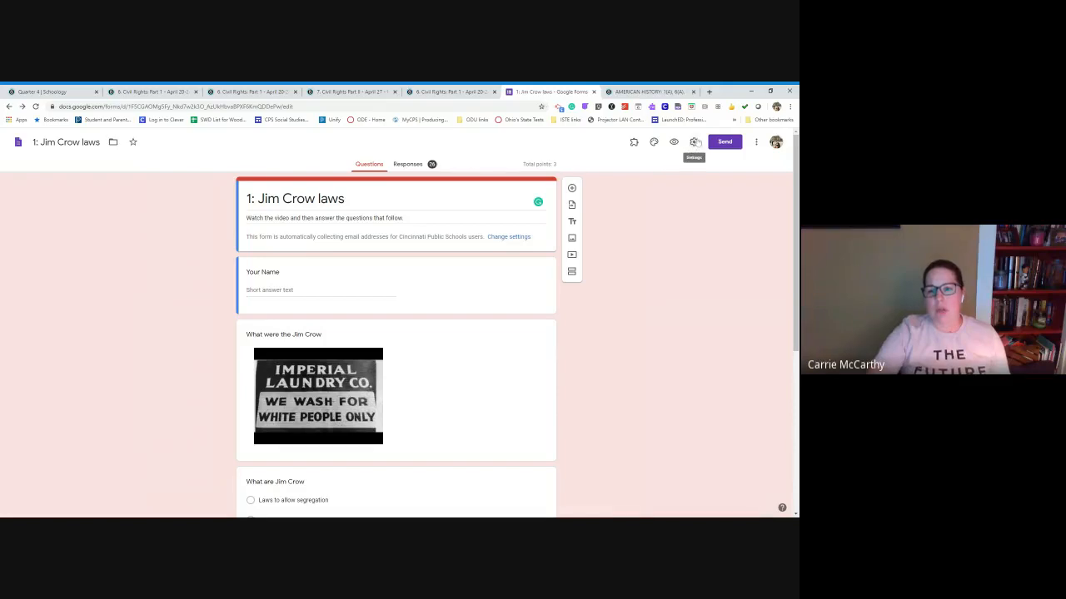
From the form's Send options, show the embed HTML code and copy it.
left_click(695, 141)
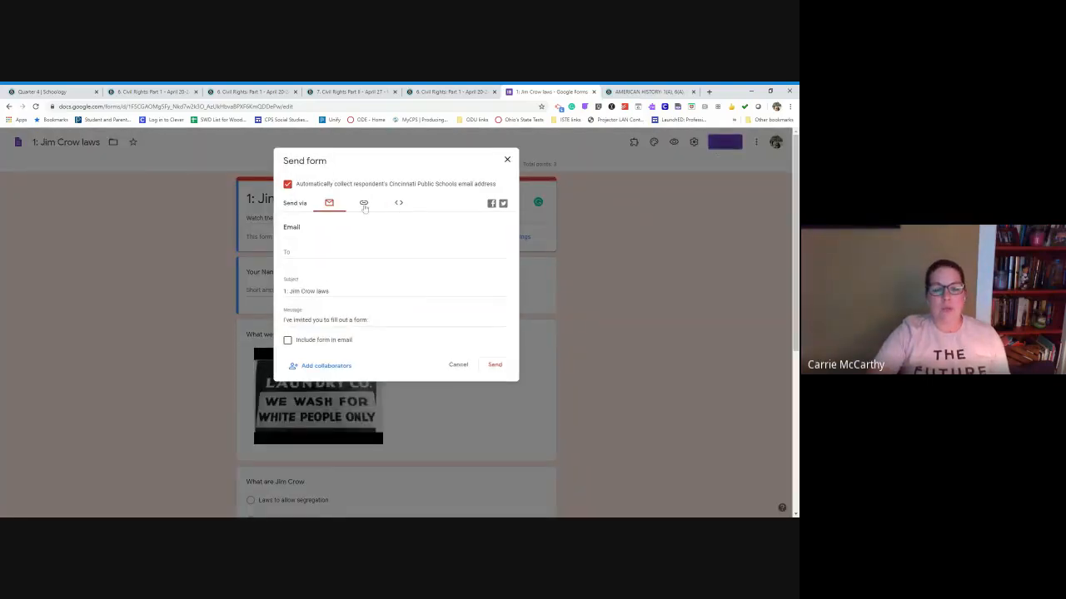
left_click(362, 203)
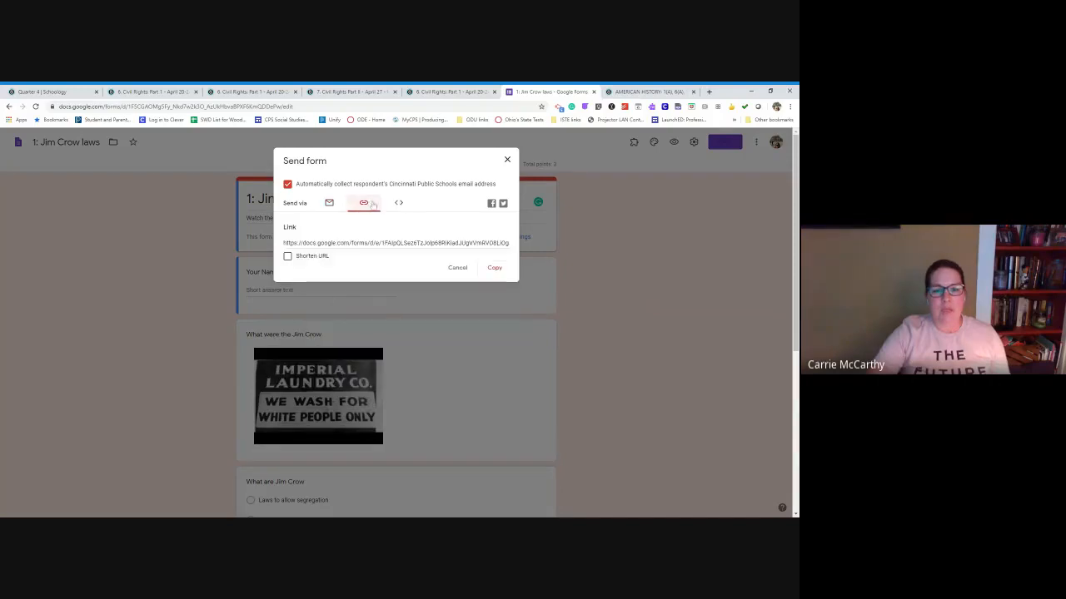
left_click(398, 204)
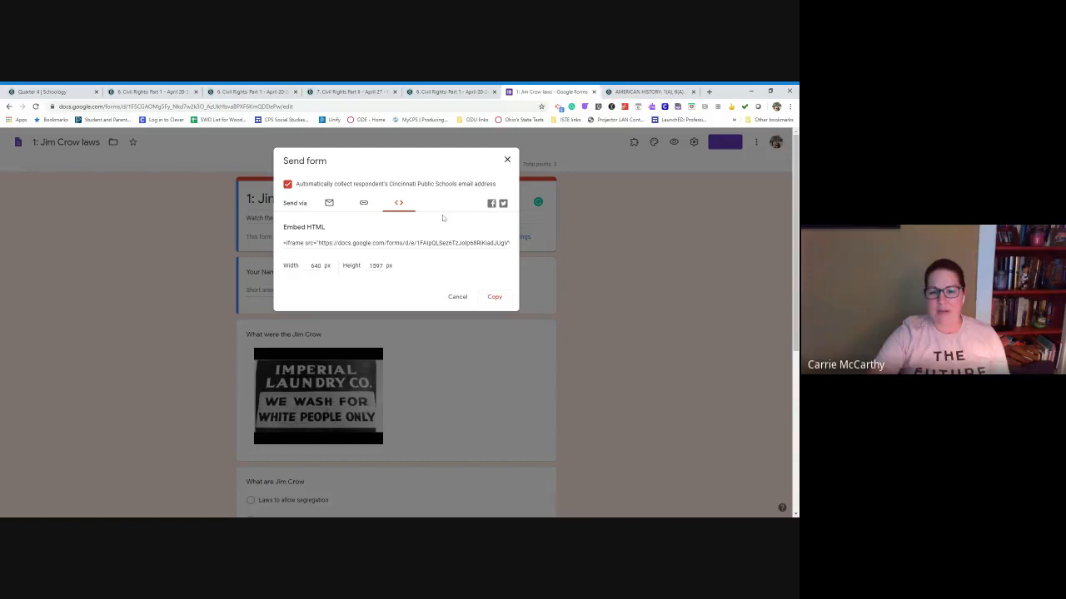
left_click(493, 296)
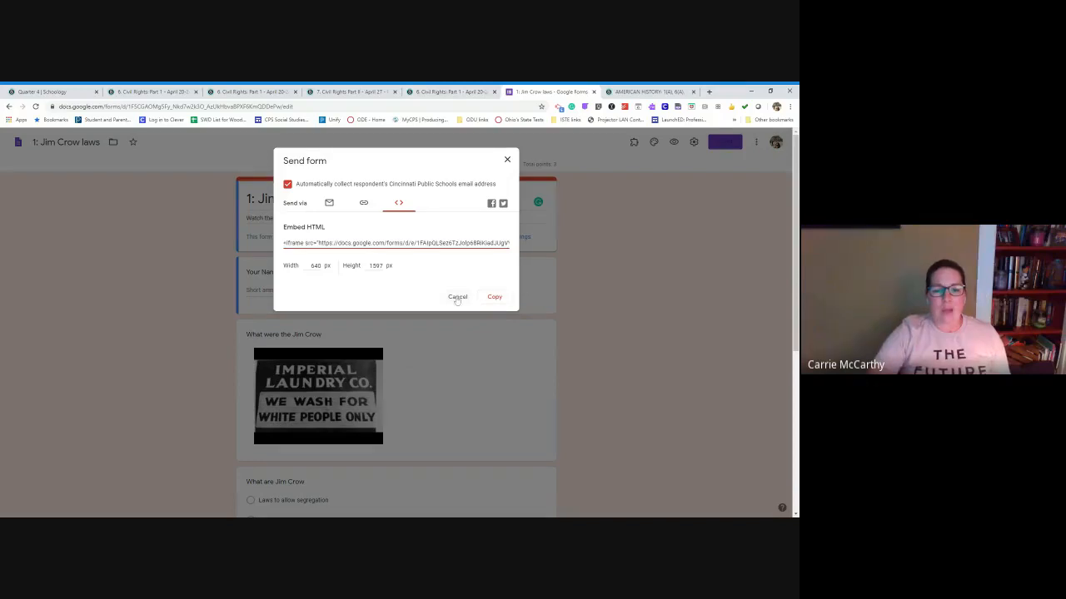
left_click(458, 296)
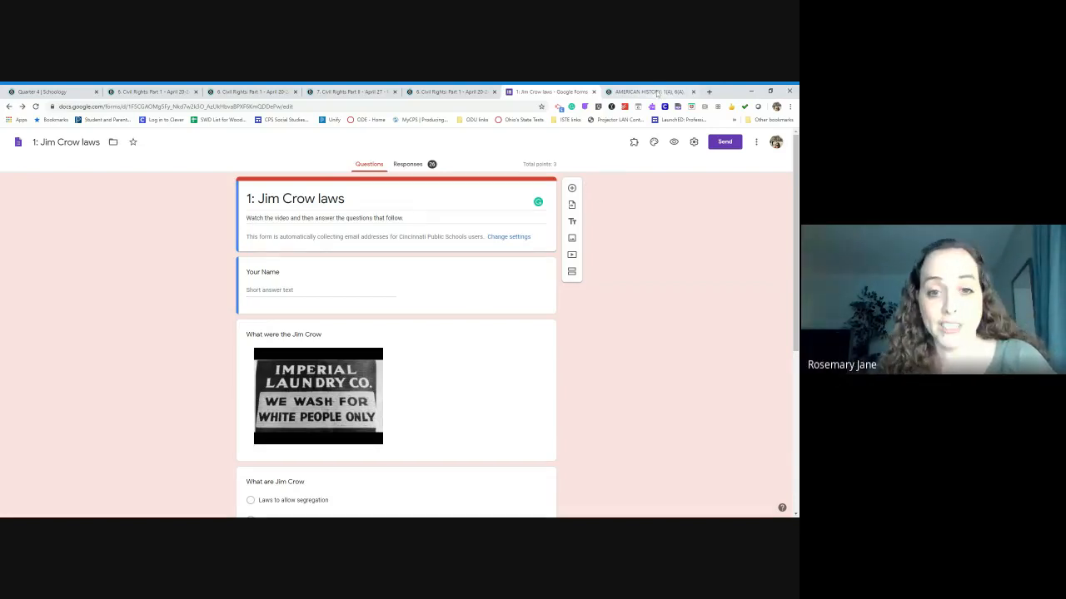
Return to the American History course updates page with the embed code copied.
left_click(649, 92)
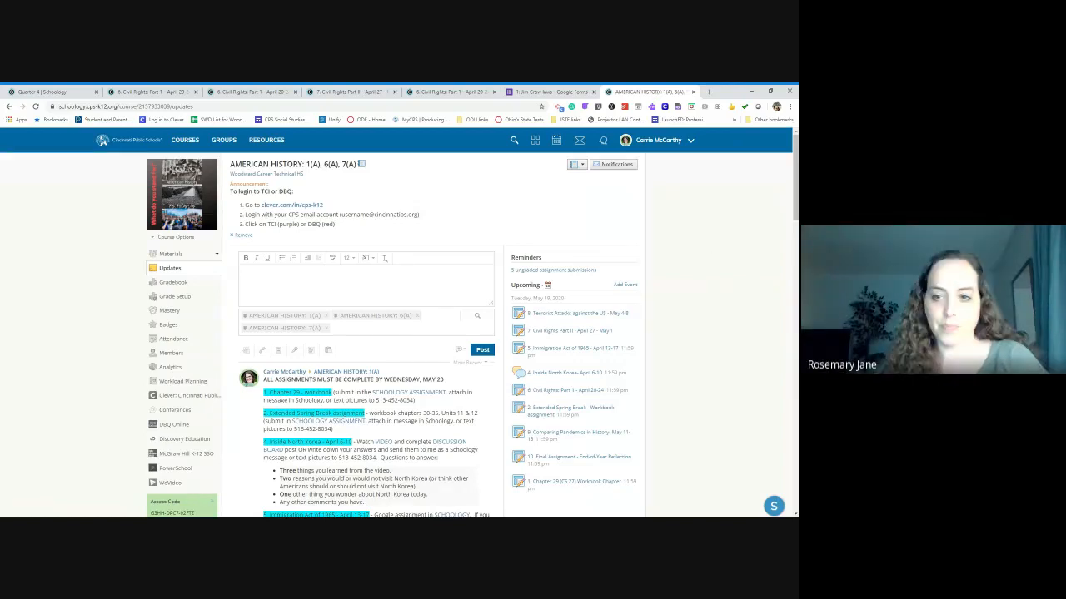
scroll("down", 3)
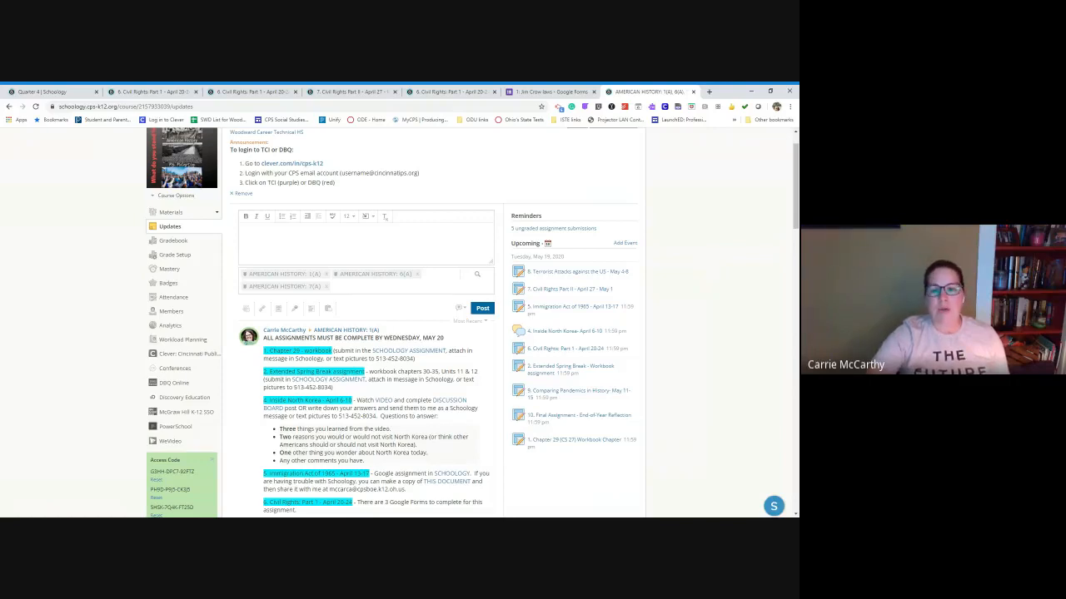
scroll("down", 3)
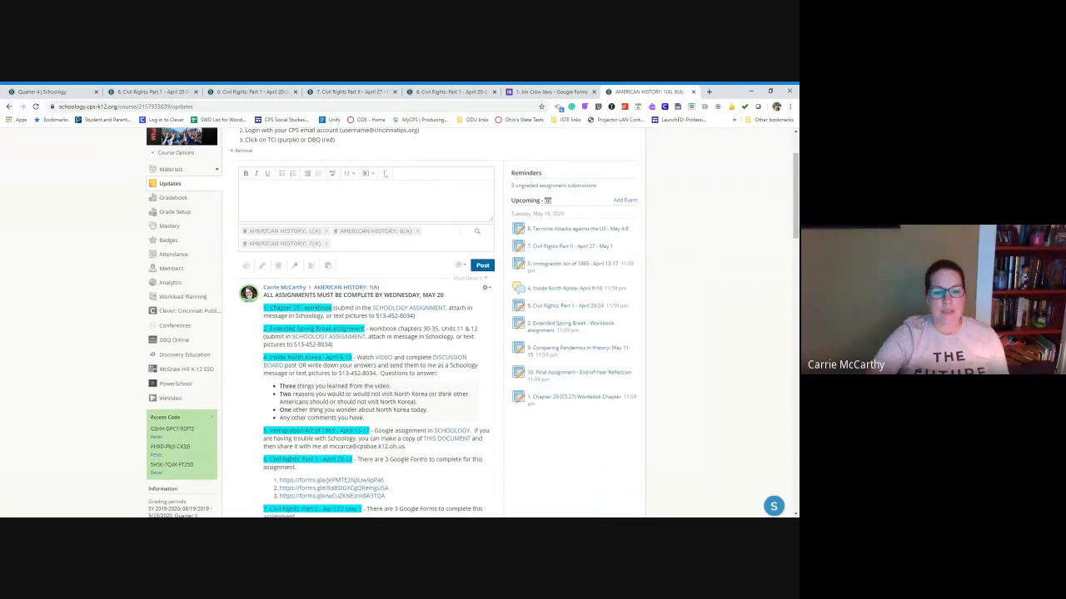
scroll("down", 3)
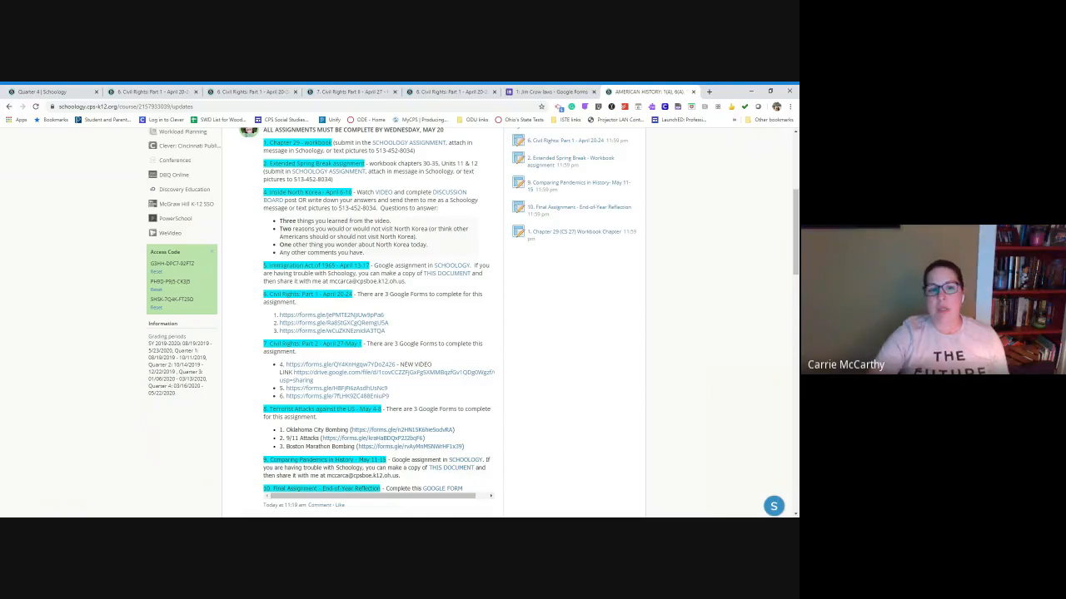
mouse_move(439, 250)
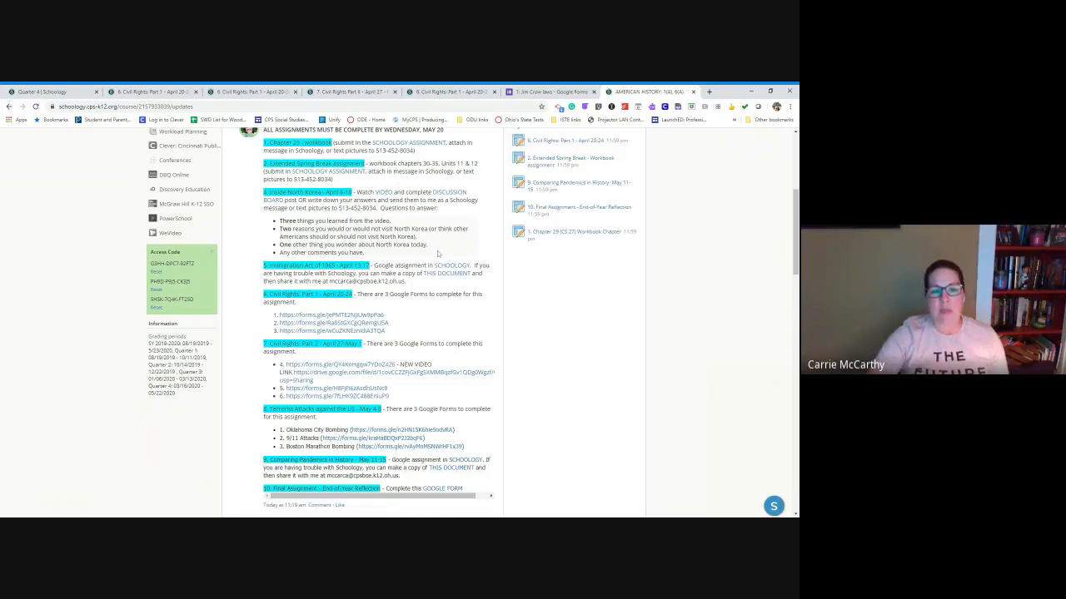